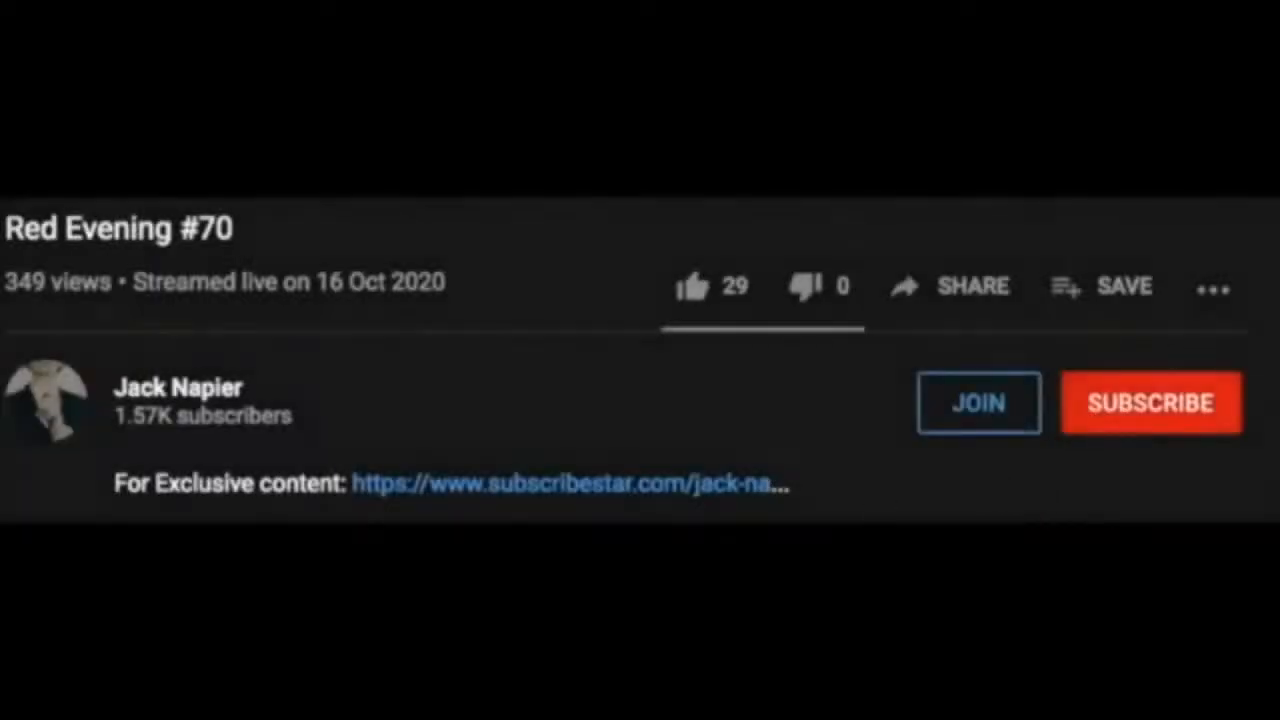
pyautogui.moveTo(692, 286)
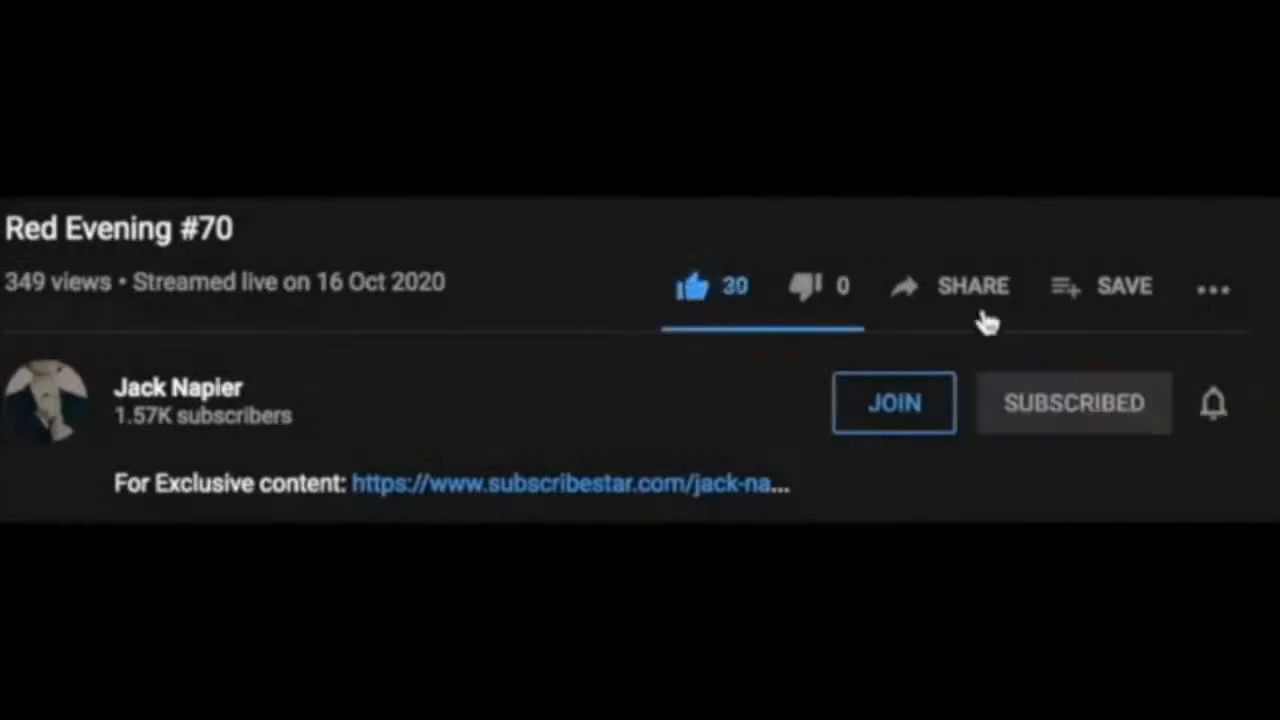
pyautogui.moveTo(972, 286)
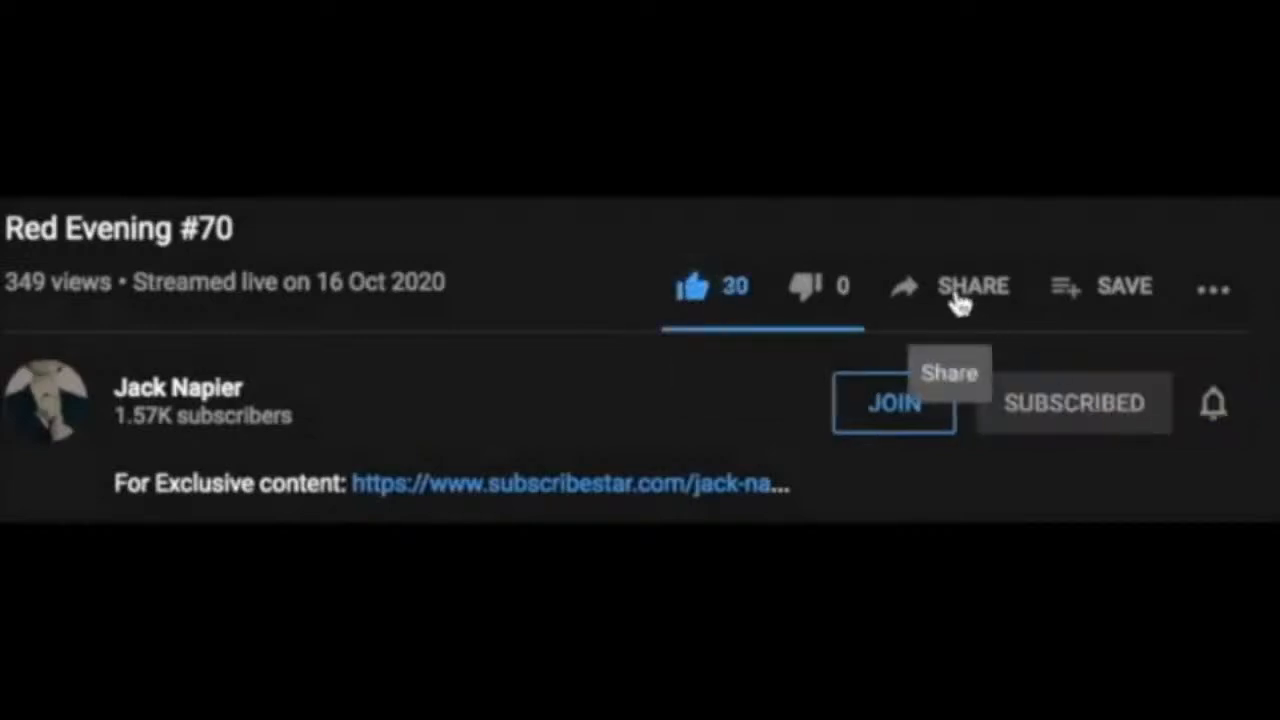
pyautogui.moveTo(880, 424)
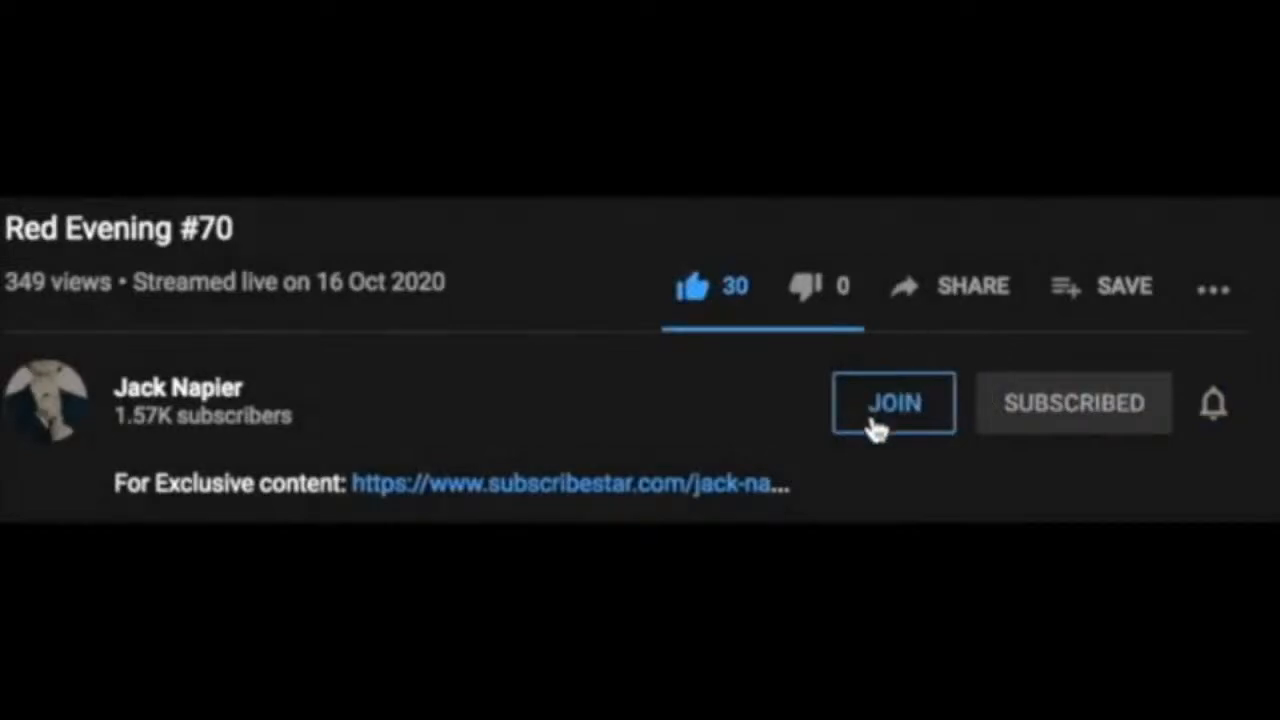
# - Highlight the Join button and let the grinning yellow book logo promo play with its tagline
pyautogui.click(892, 404)
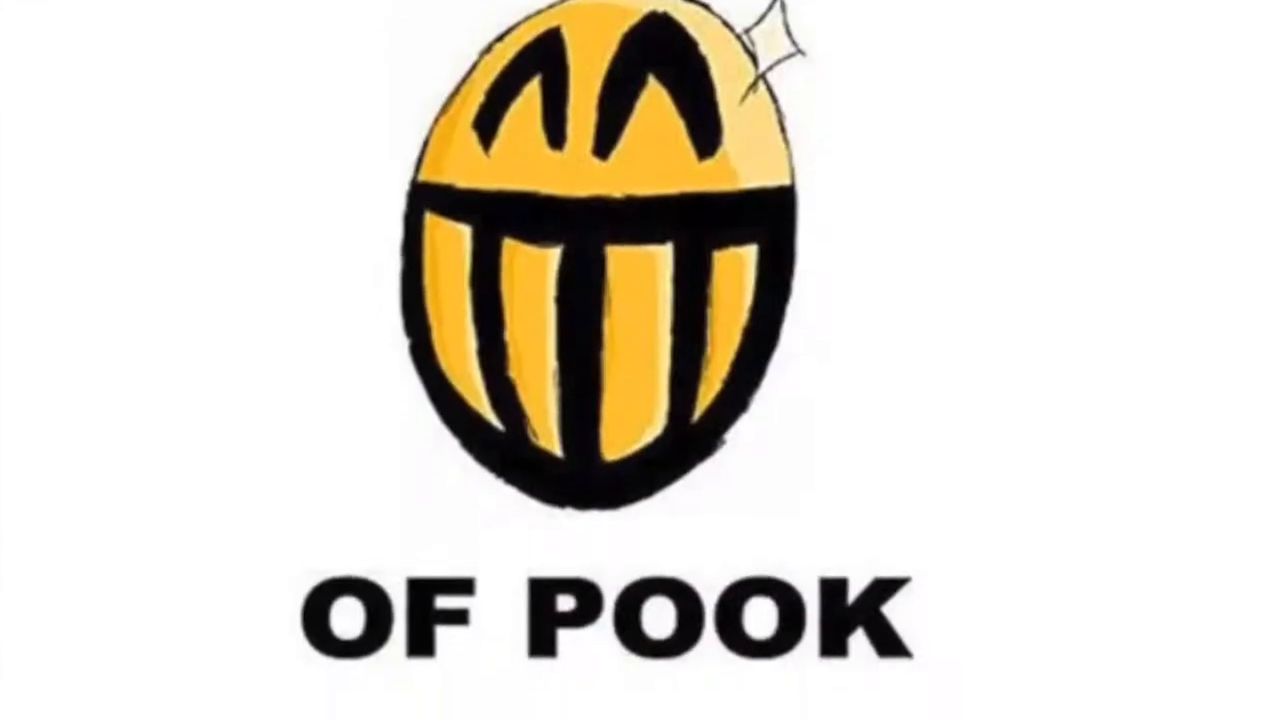
pyautogui.scroll(-3)
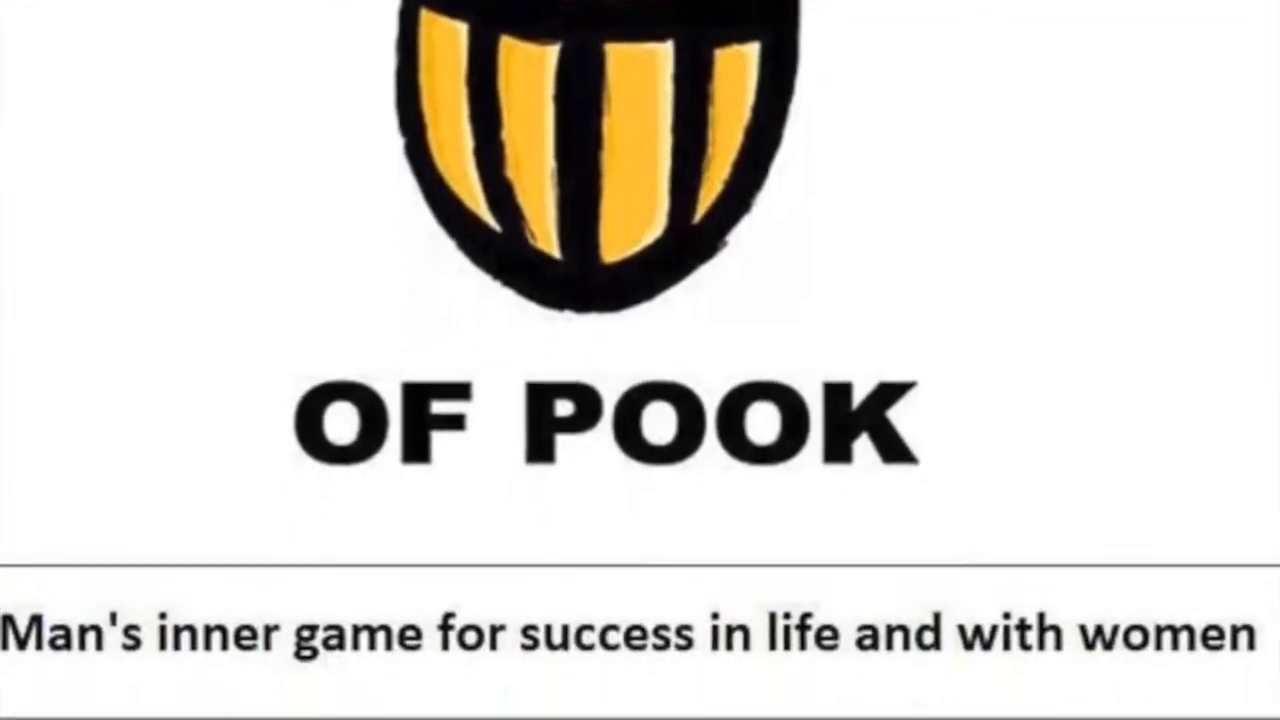